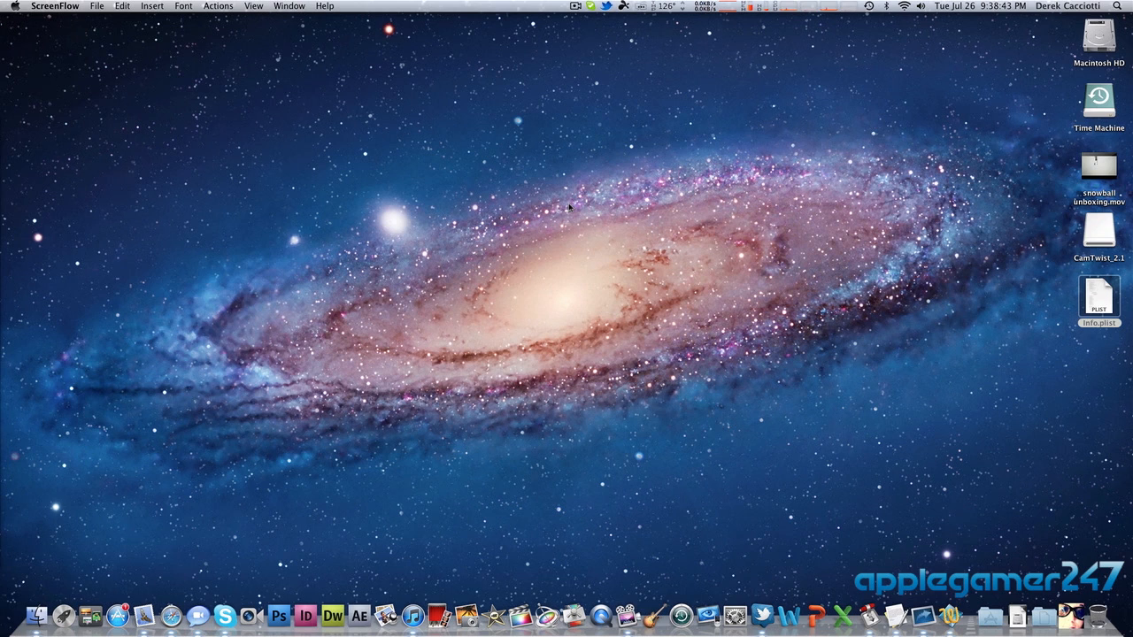
pyautogui.moveTo(322, 288)
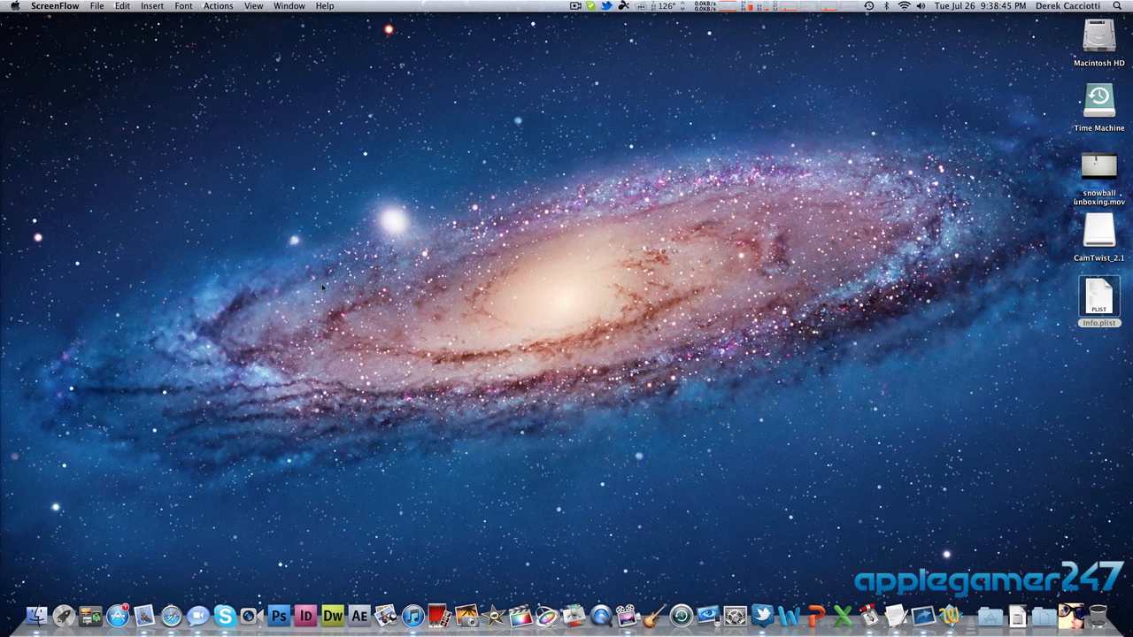
pyautogui.moveTo(118, 615)
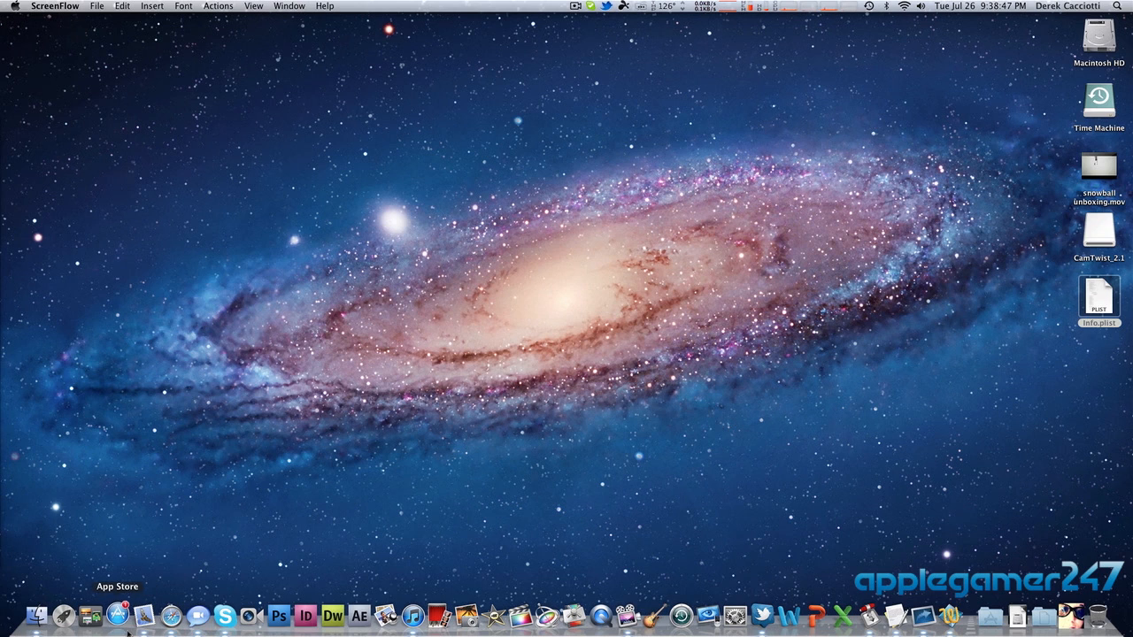
# Launch the App Store from the Dock and show its Purchased apps list.
pyautogui.click(118, 614)
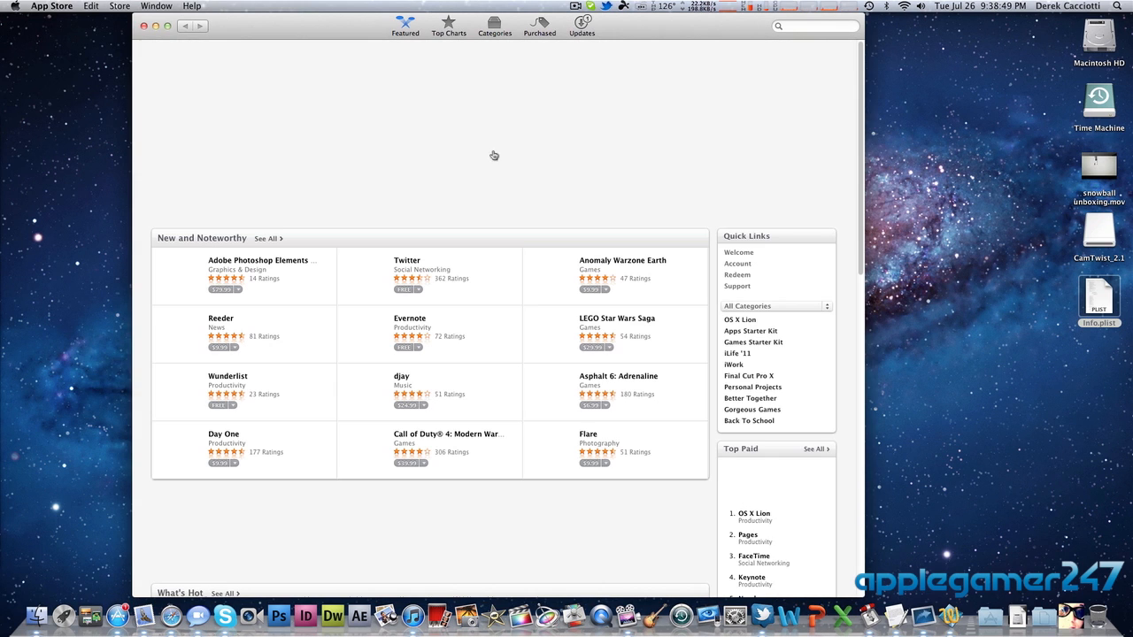
pyautogui.moveTo(471, 108)
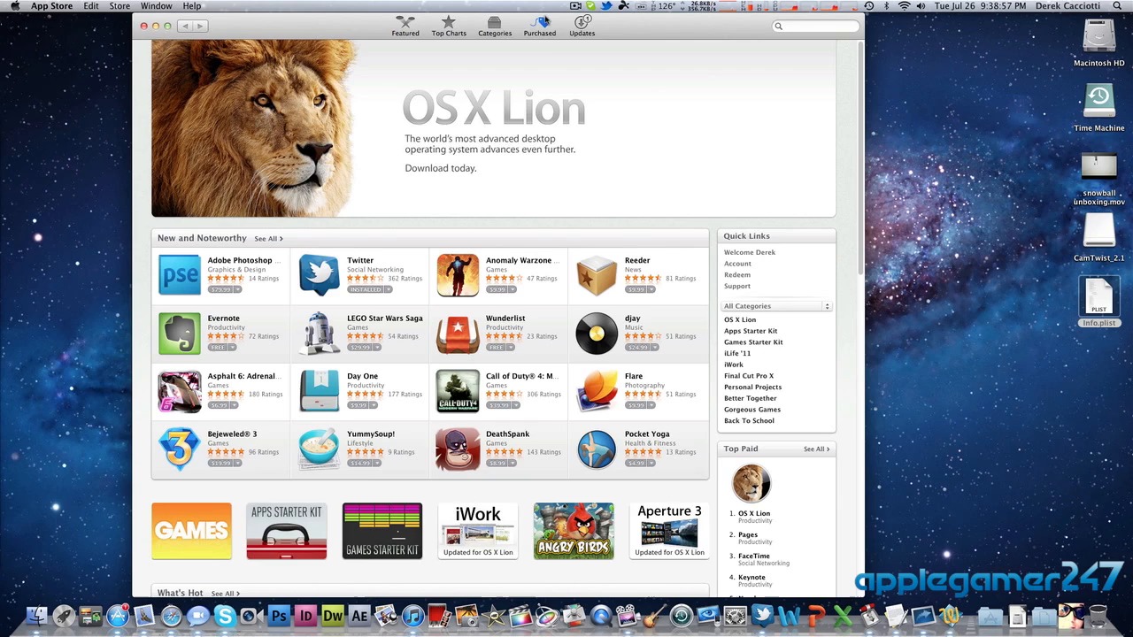
pyautogui.click(538, 27)
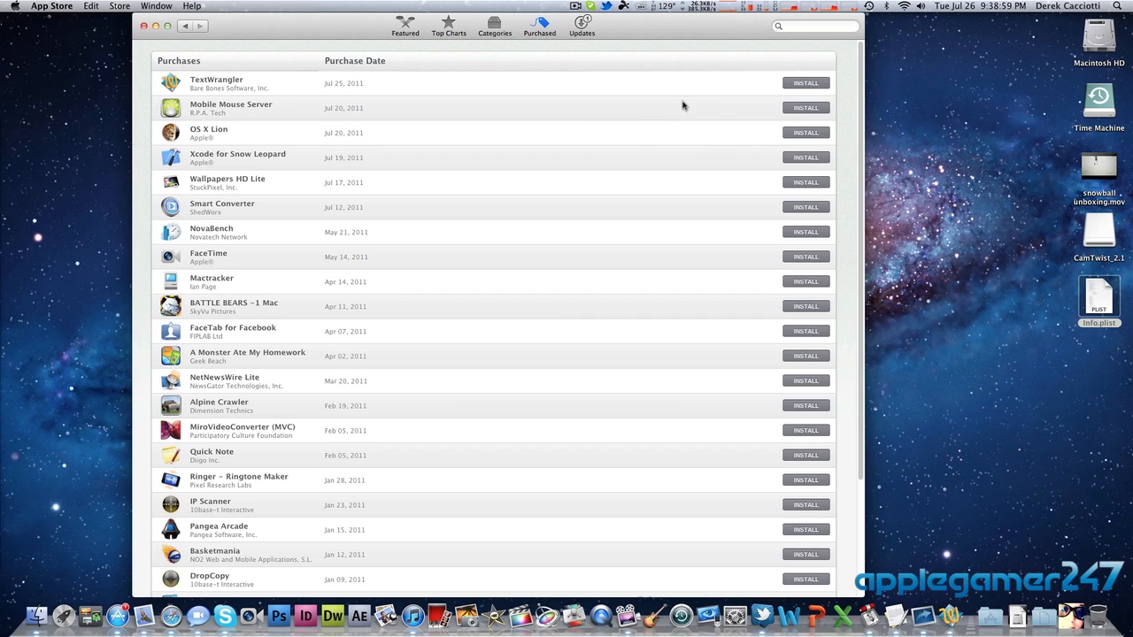
pyautogui.moveTo(586, 189)
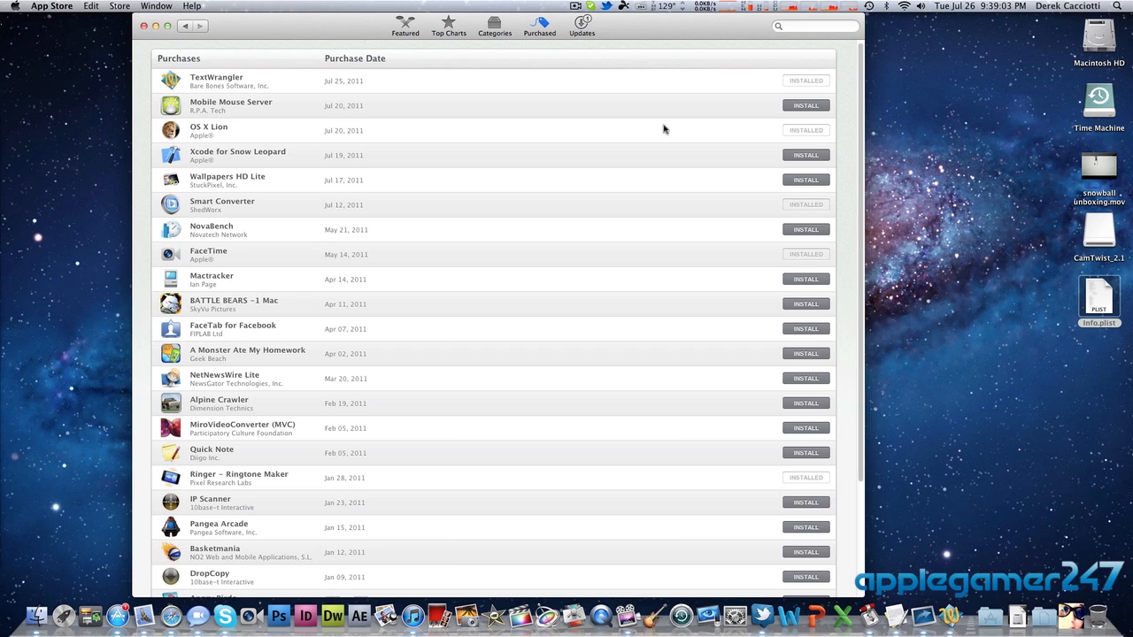
pyautogui.moveTo(781, 132)
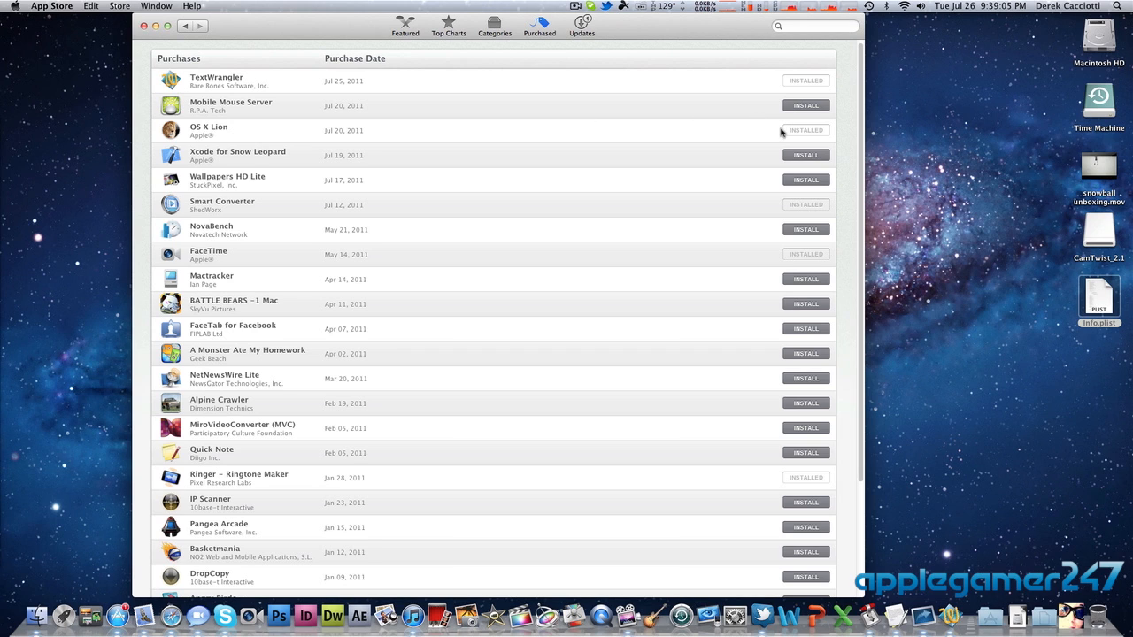
pyautogui.moveTo(648, 140)
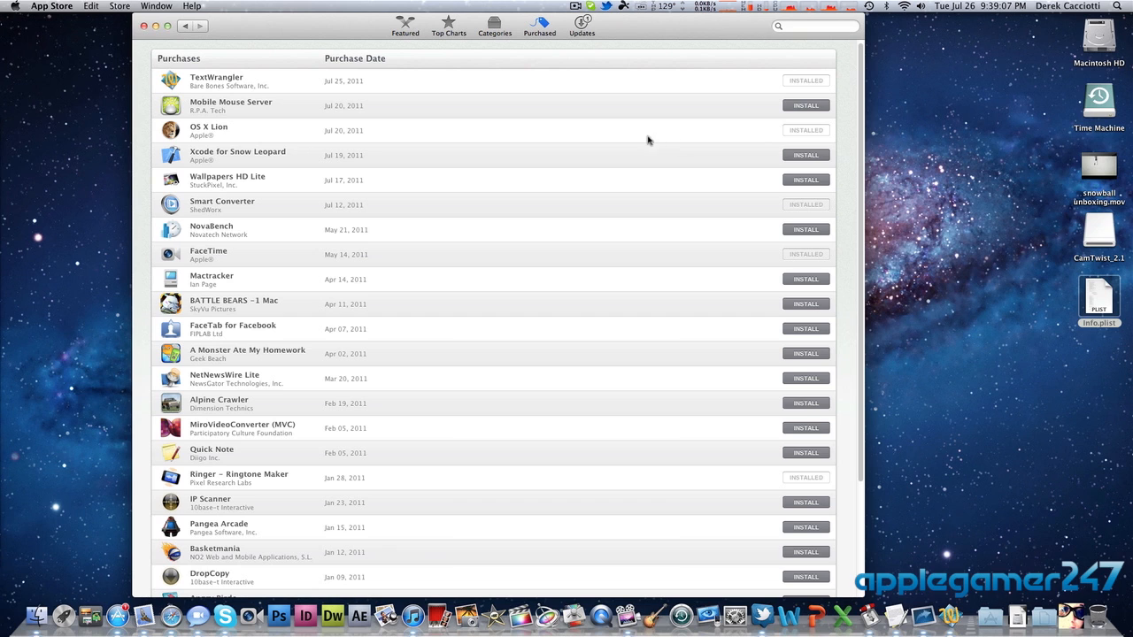
pyautogui.moveTo(301, 141)
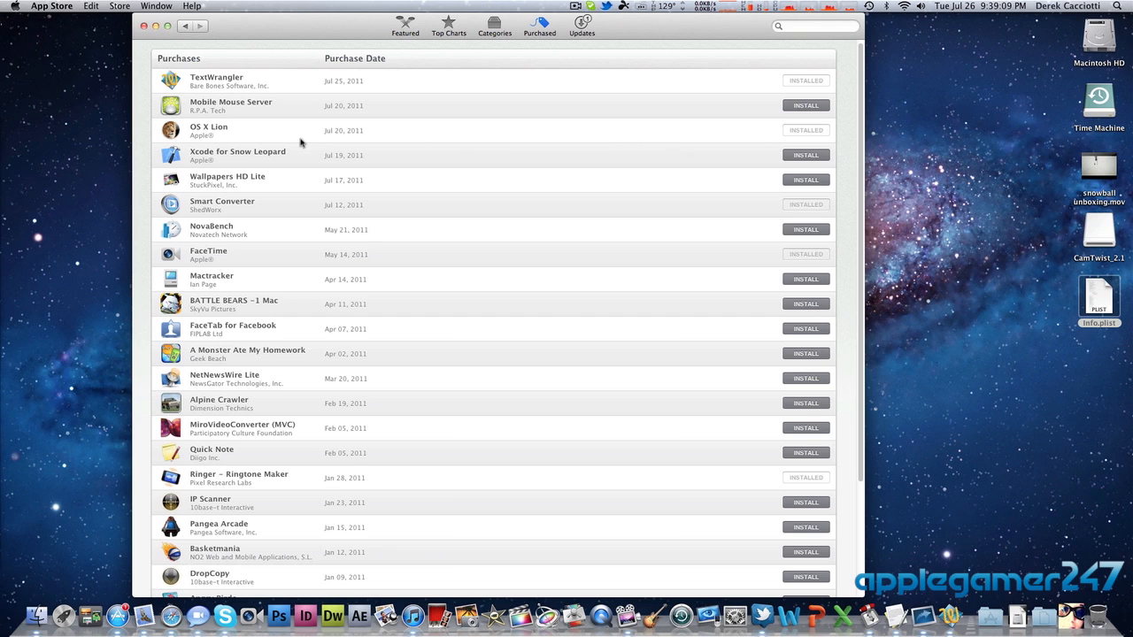
pyautogui.moveTo(272, 132)
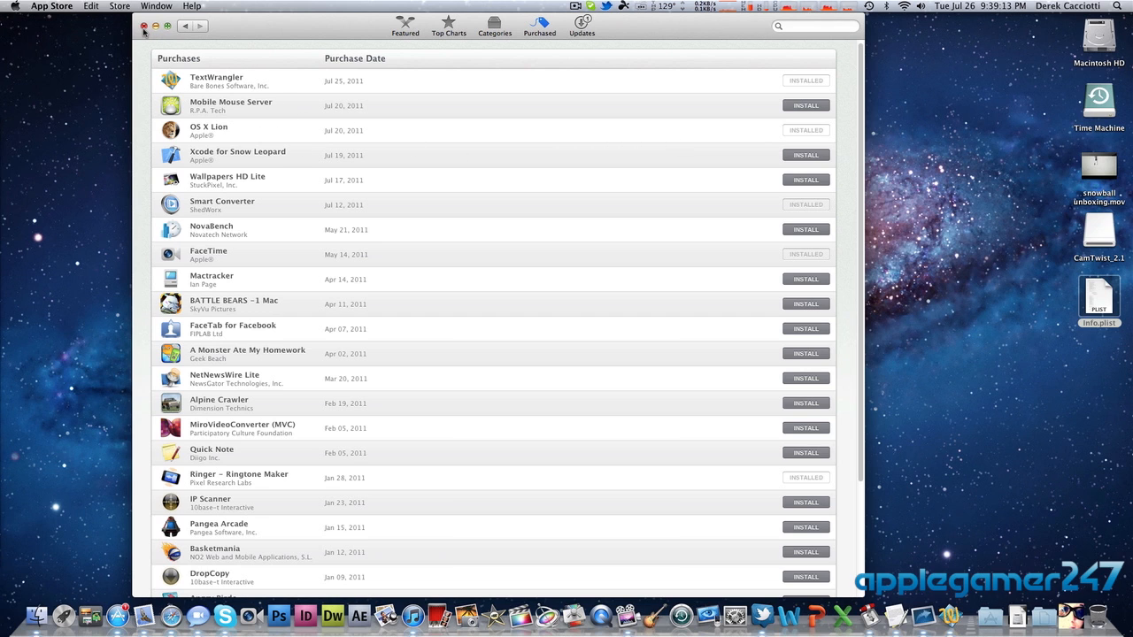
# Close the App Store and browse Applications in Finder down to the Lion installer.
pyautogui.click(142, 26)
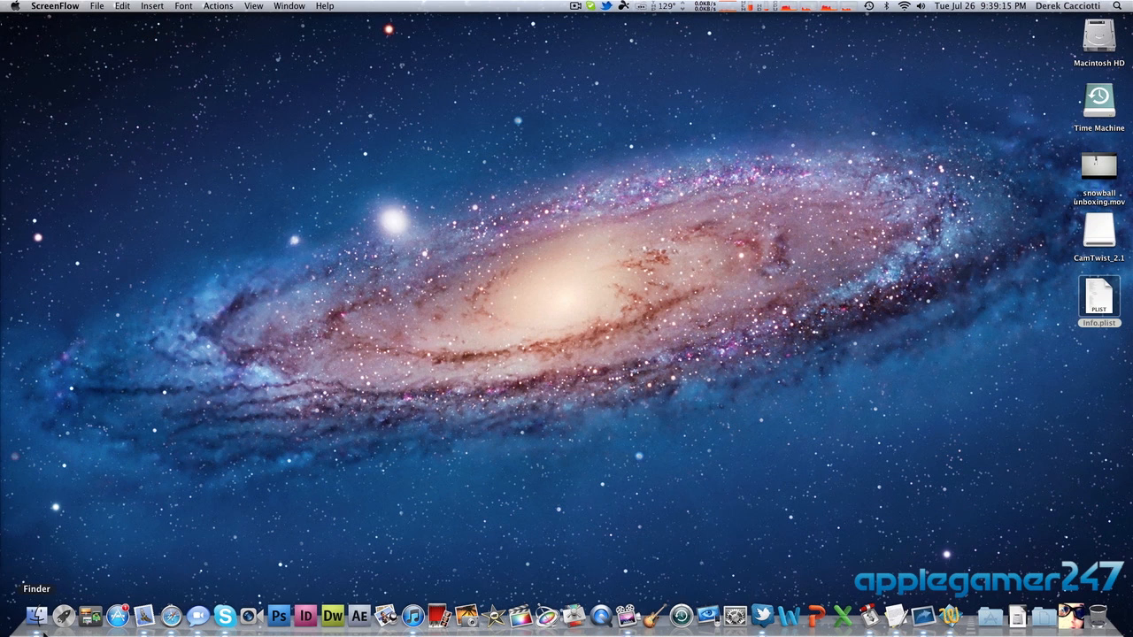
pyautogui.click(37, 615)
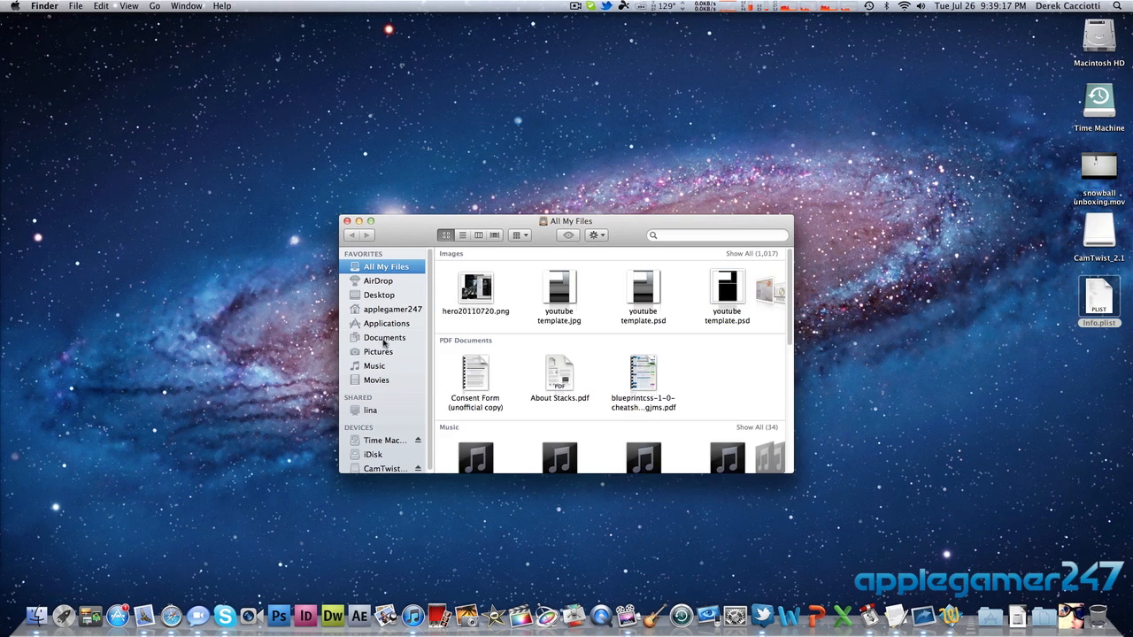
pyautogui.click(387, 323)
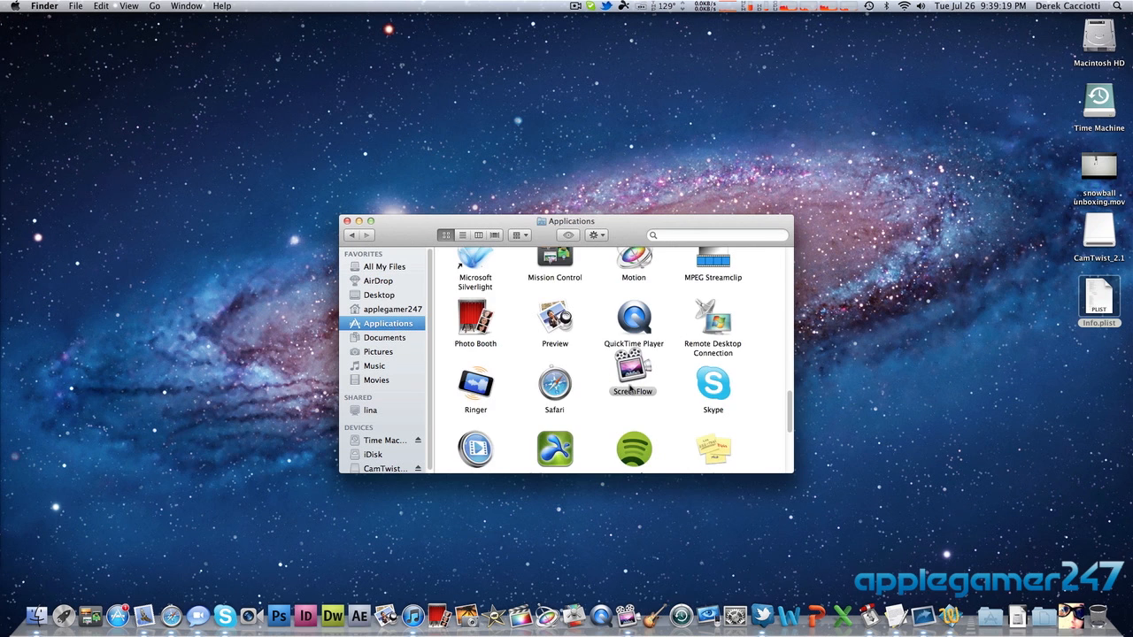
pyautogui.scroll(3)
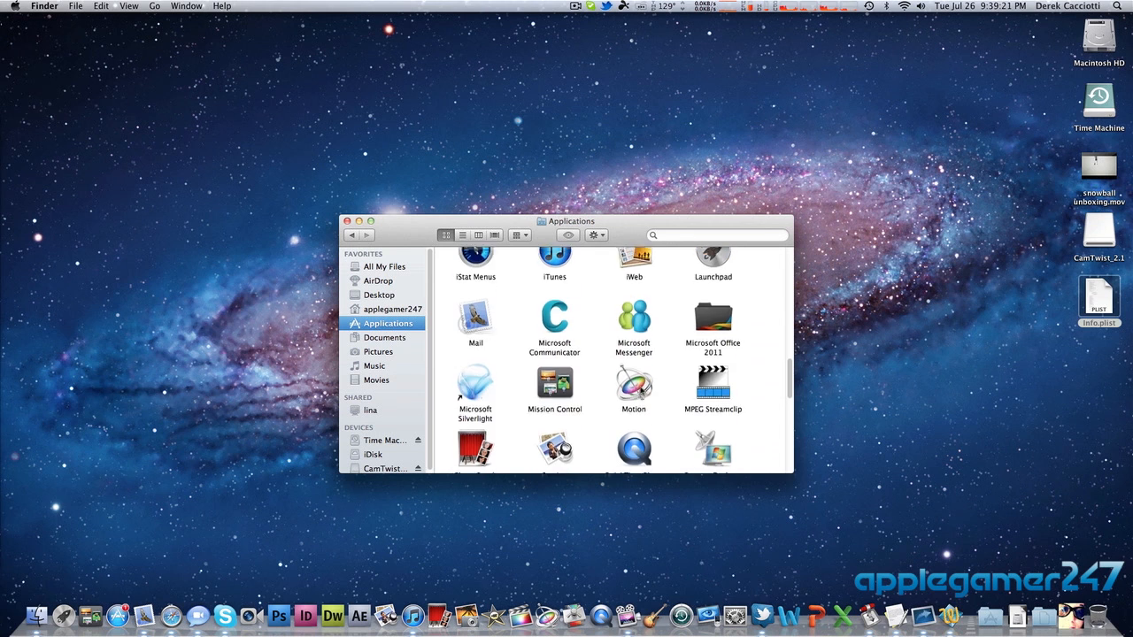
pyautogui.scroll(-3)
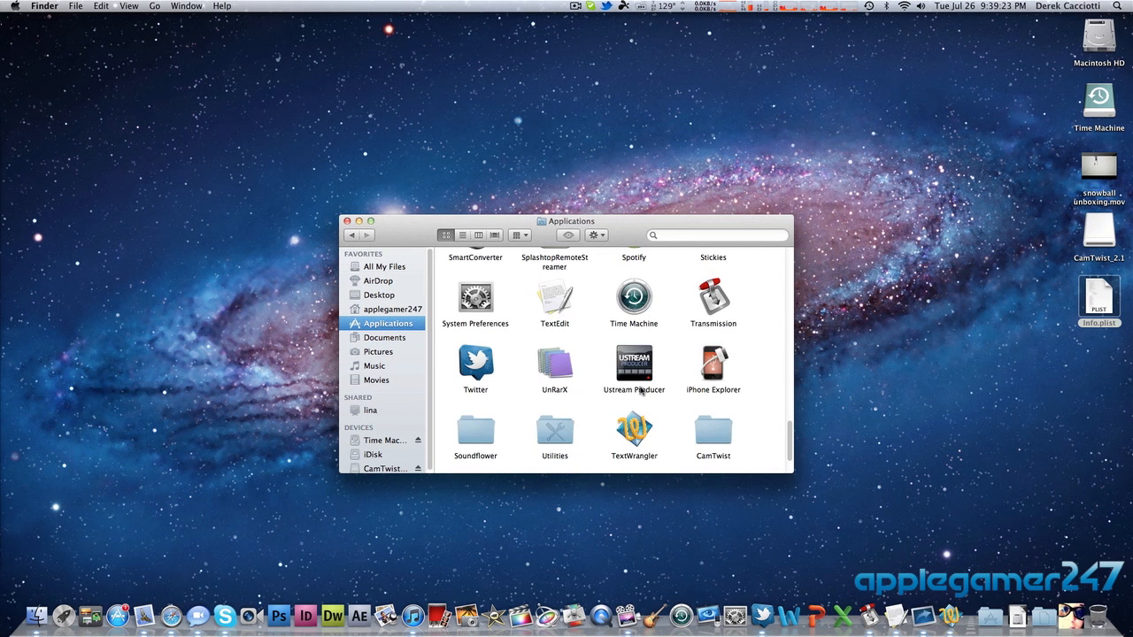
pyautogui.scroll(-3)
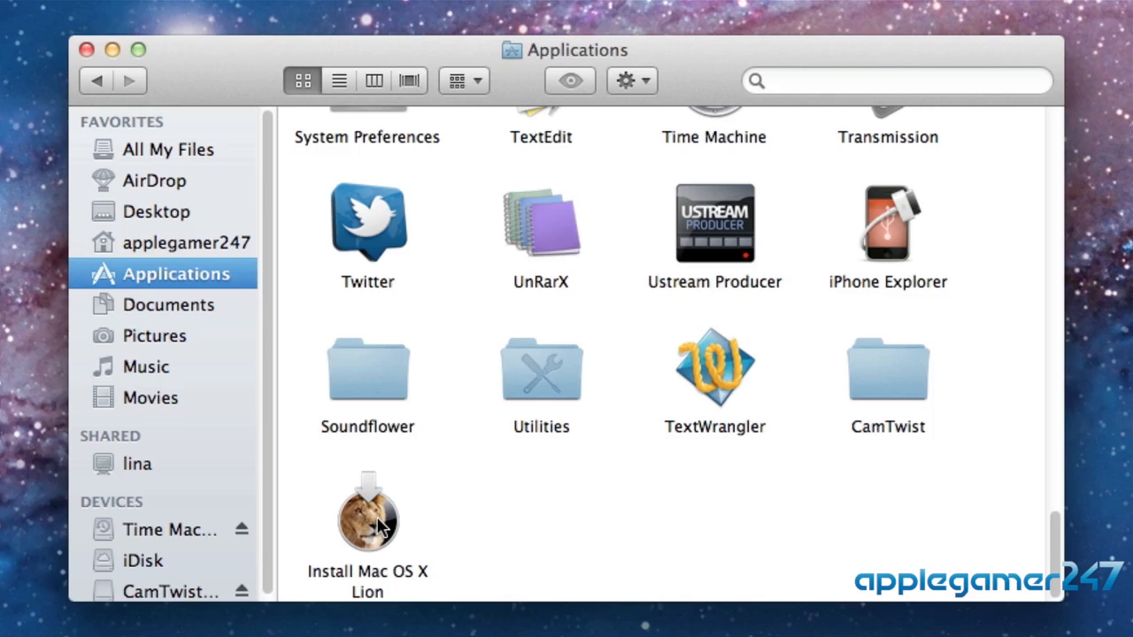
# Show the Lion installer's package contents and open Contents, then SharedSupport.
pyautogui.rightClick(366, 509)
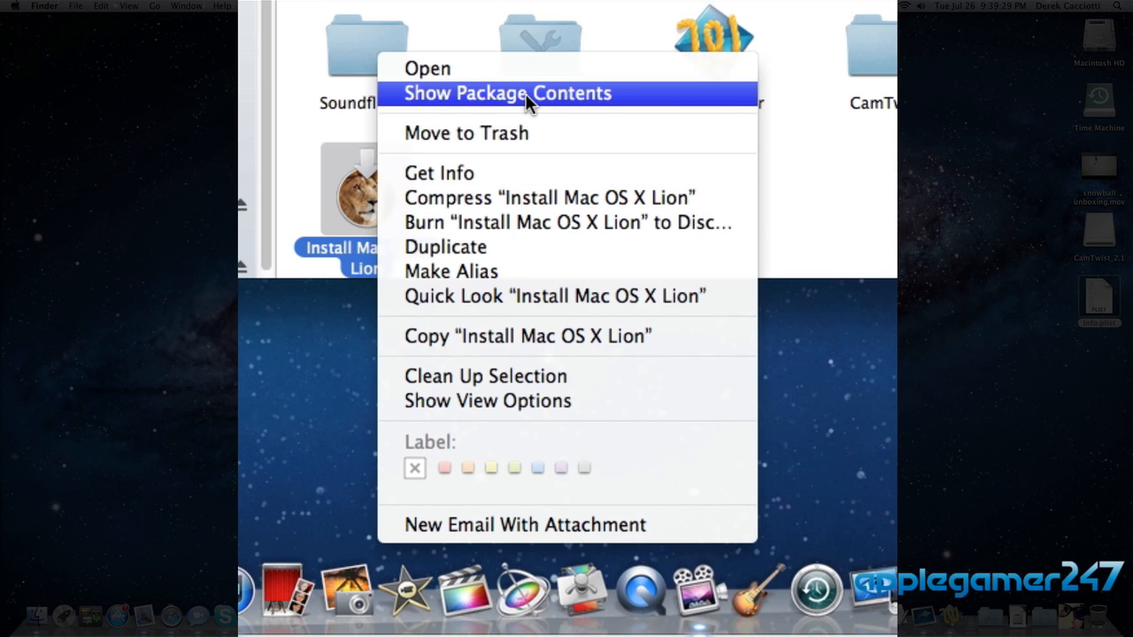
pyautogui.click(507, 93)
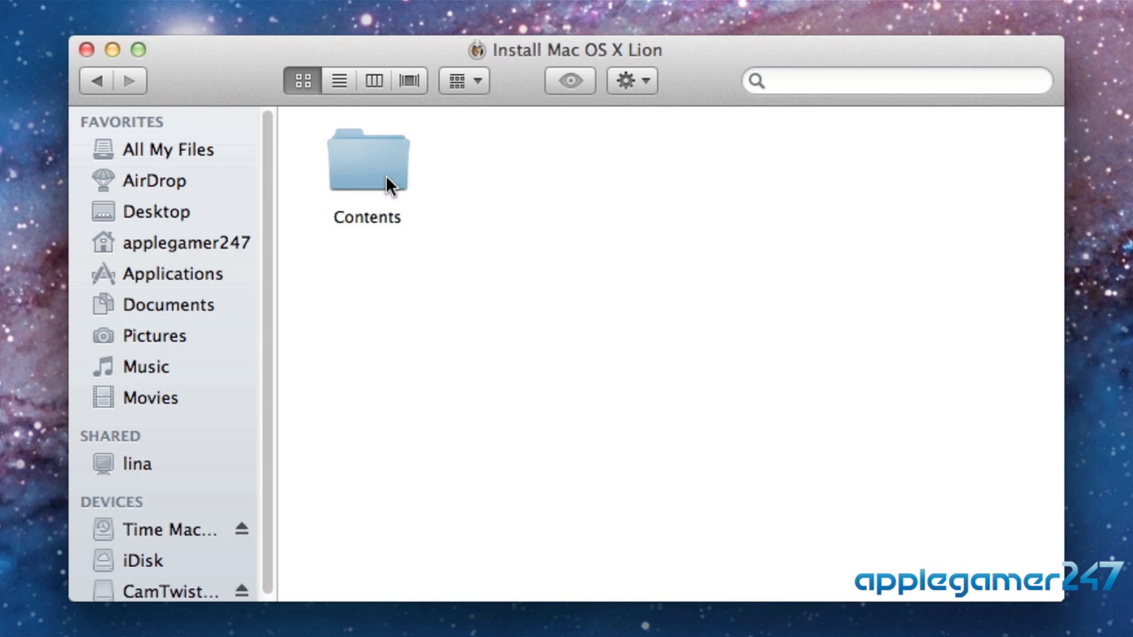
pyautogui.doubleClick(368, 160)
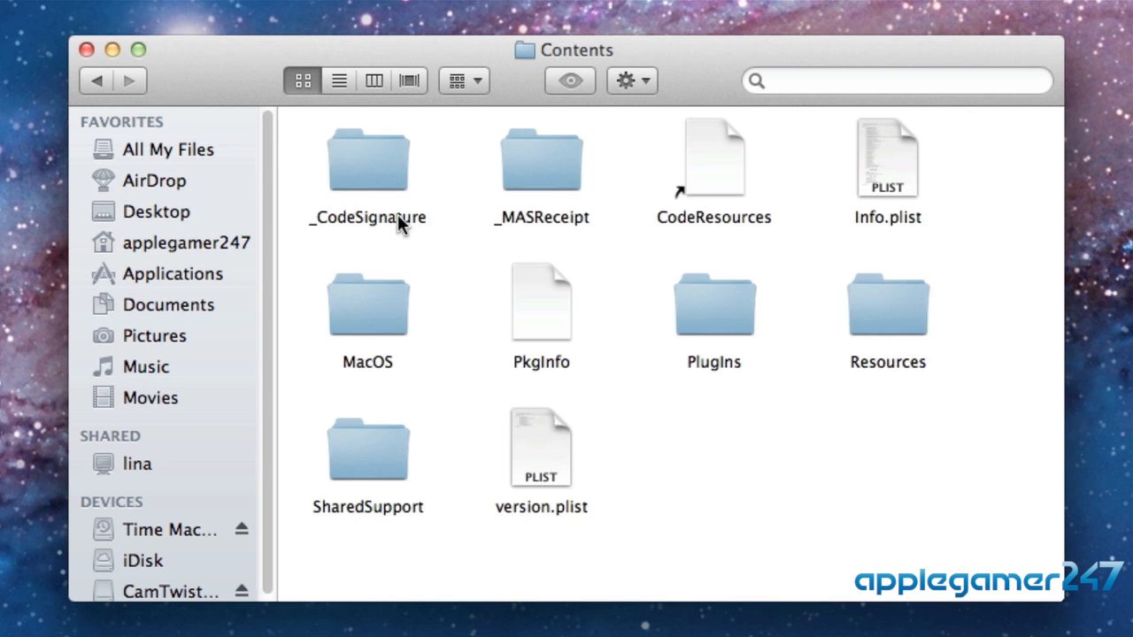
pyautogui.moveTo(376, 444)
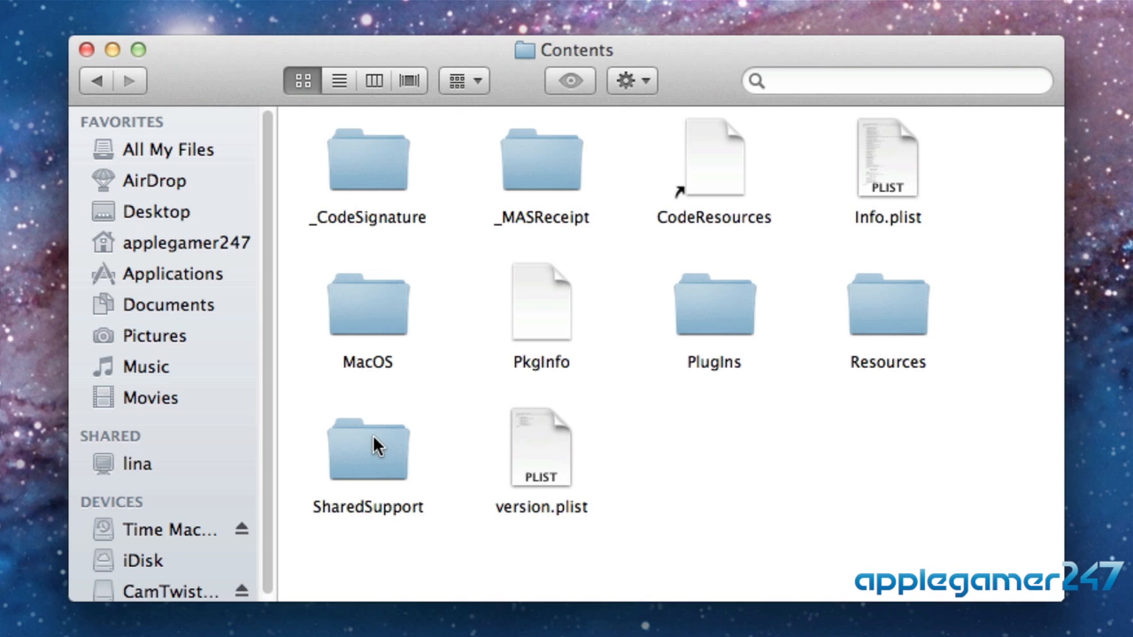
pyautogui.moveTo(373, 451)
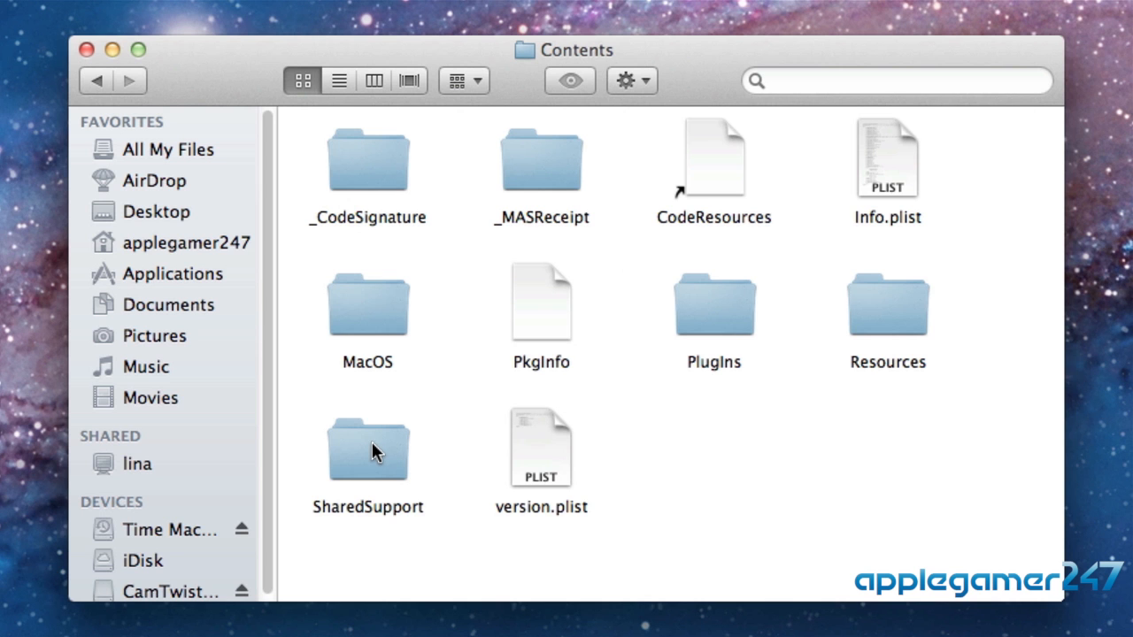
pyautogui.doubleClick(368, 442)
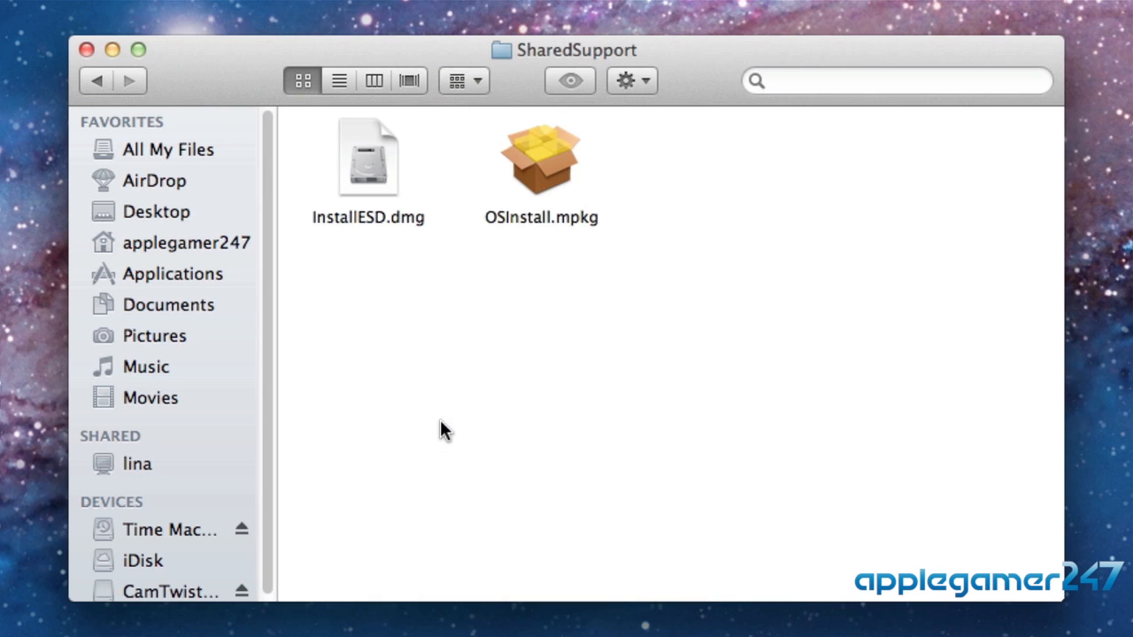
pyautogui.moveTo(385, 186)
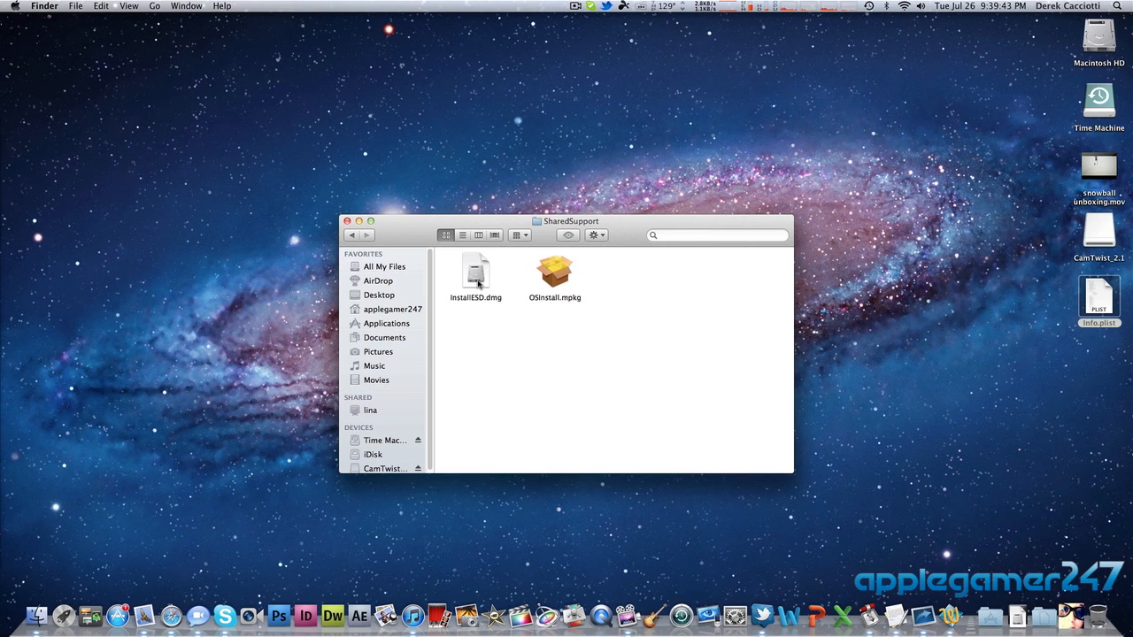
# Copy InstallESD.dmg from SharedSupport and paste it onto the desktop.
pyautogui.click(475, 271)
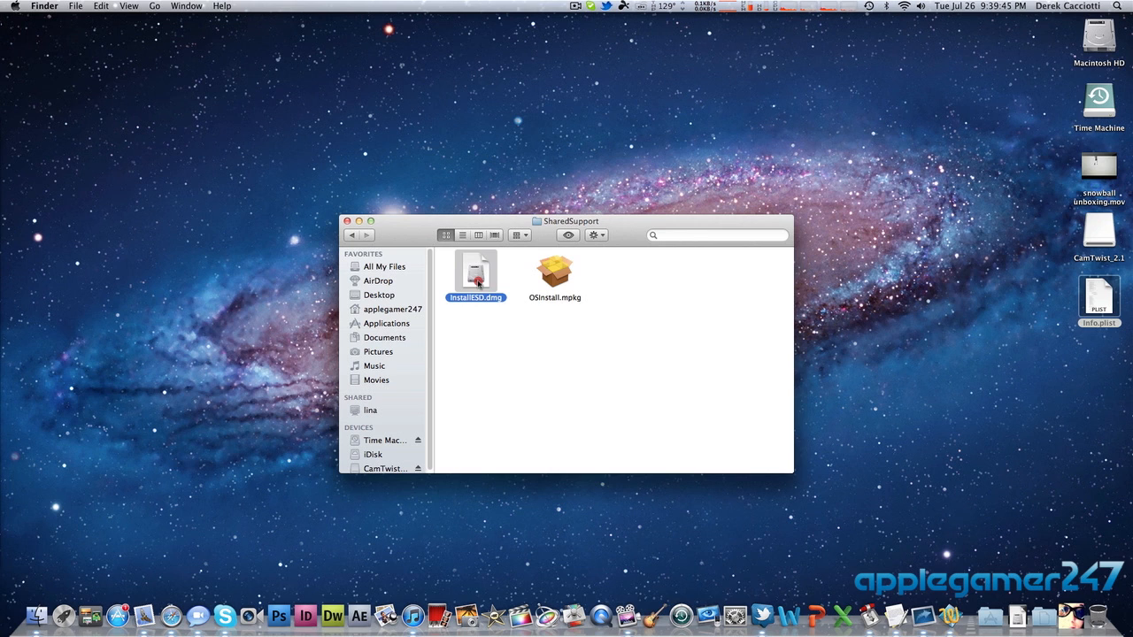
pyautogui.moveTo(475, 269); pyautogui.dragTo(573, 321)
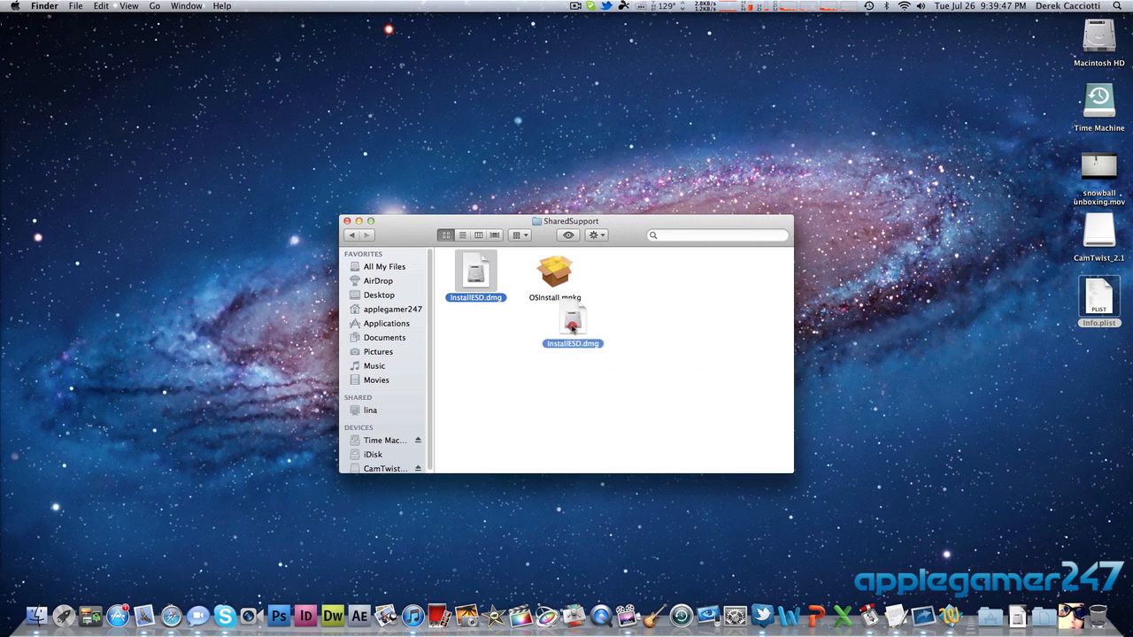
pyautogui.rightClick(475, 266)
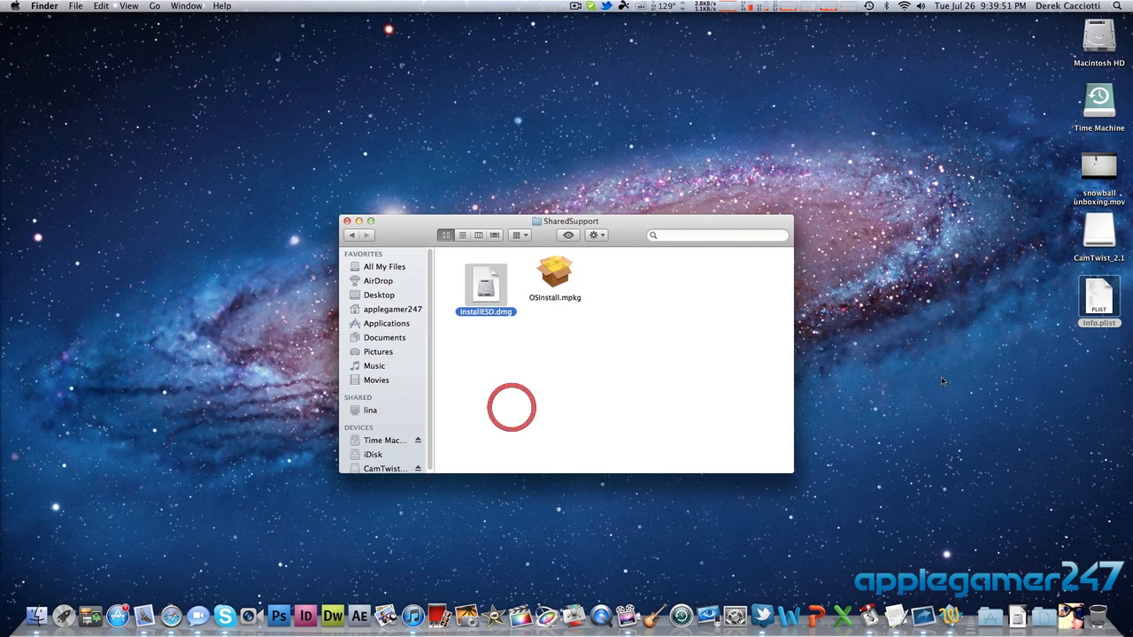
pyautogui.rightClick(956, 424)
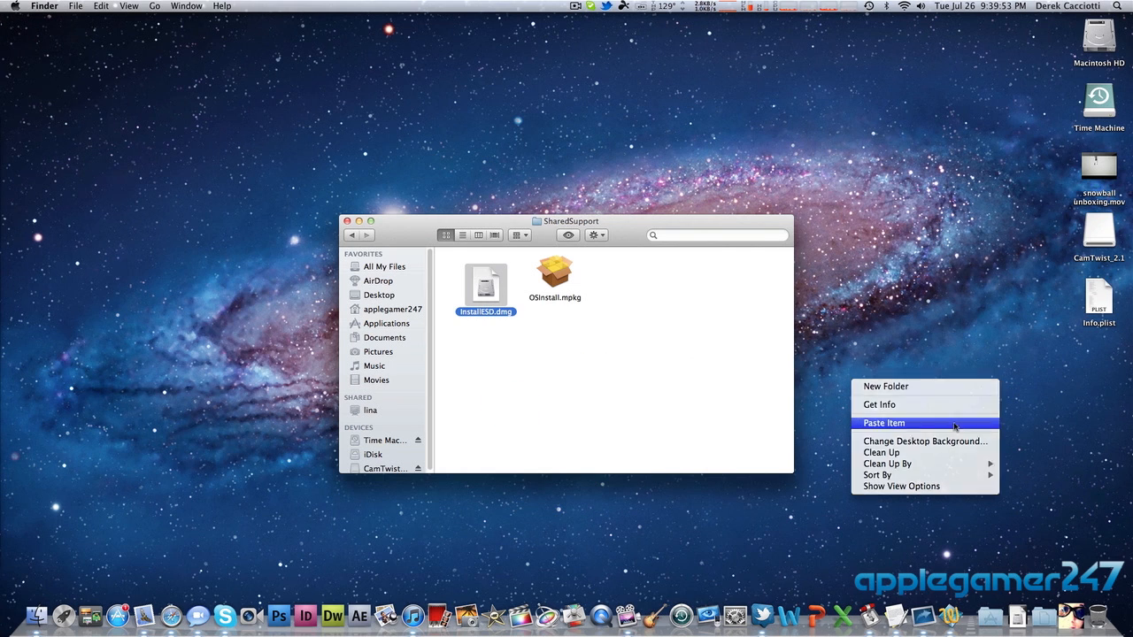
pyautogui.click(884, 422)
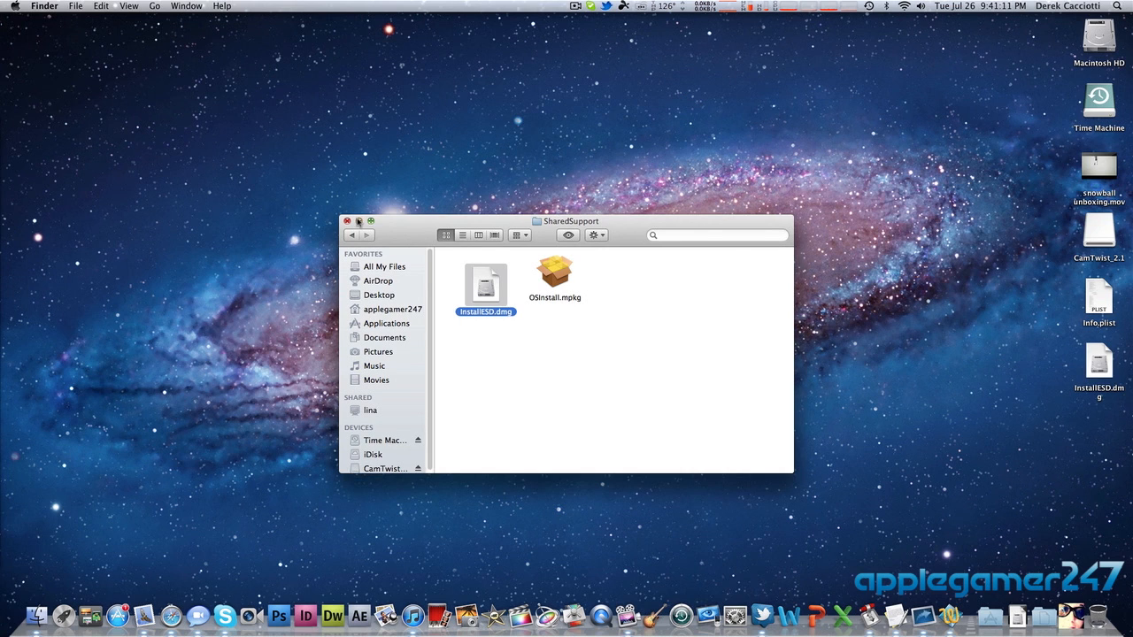
# Close the SharedSupport window and launch Disk Utility by searching 'disk' in Spotlight.
pyautogui.click(347, 221)
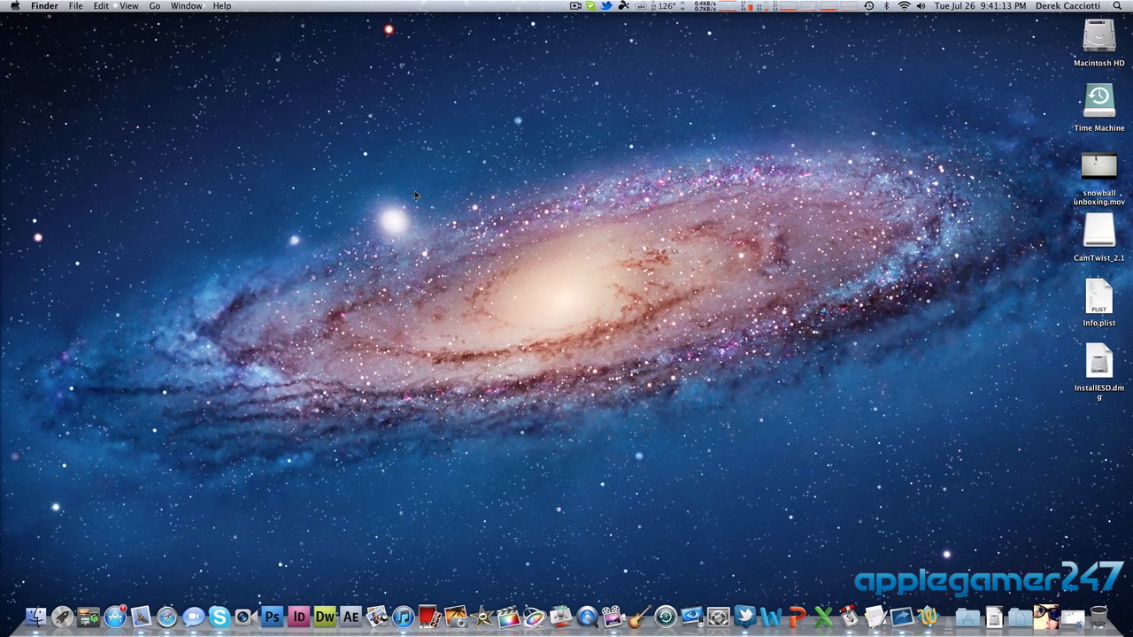
pyautogui.click(1117, 6)
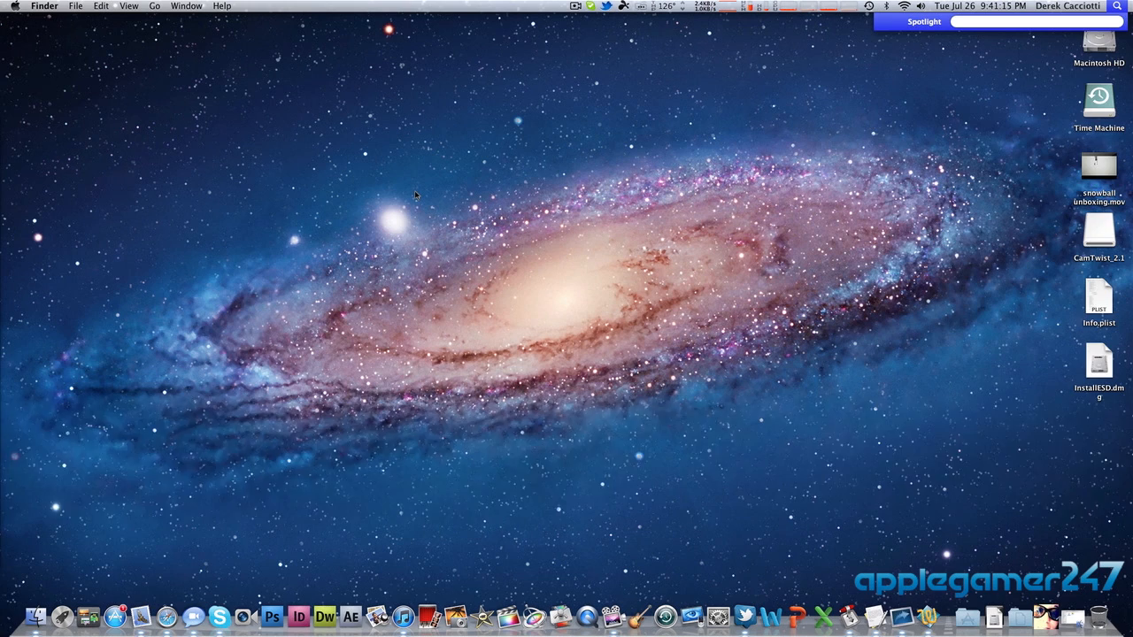
pyautogui.write('disk')
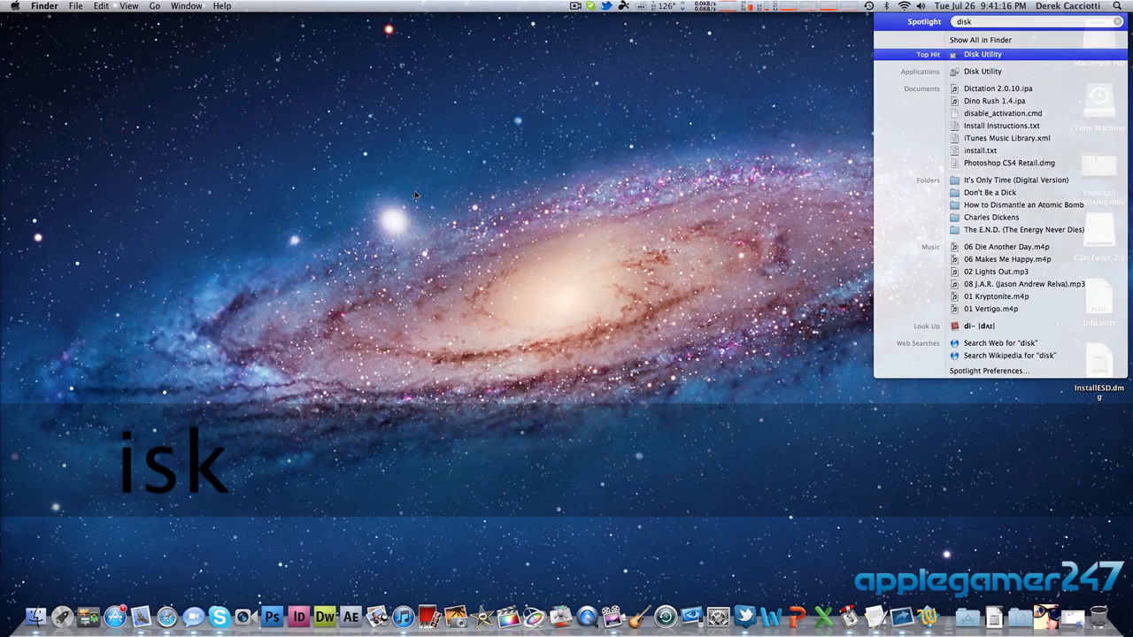
pyautogui.click(982, 54)
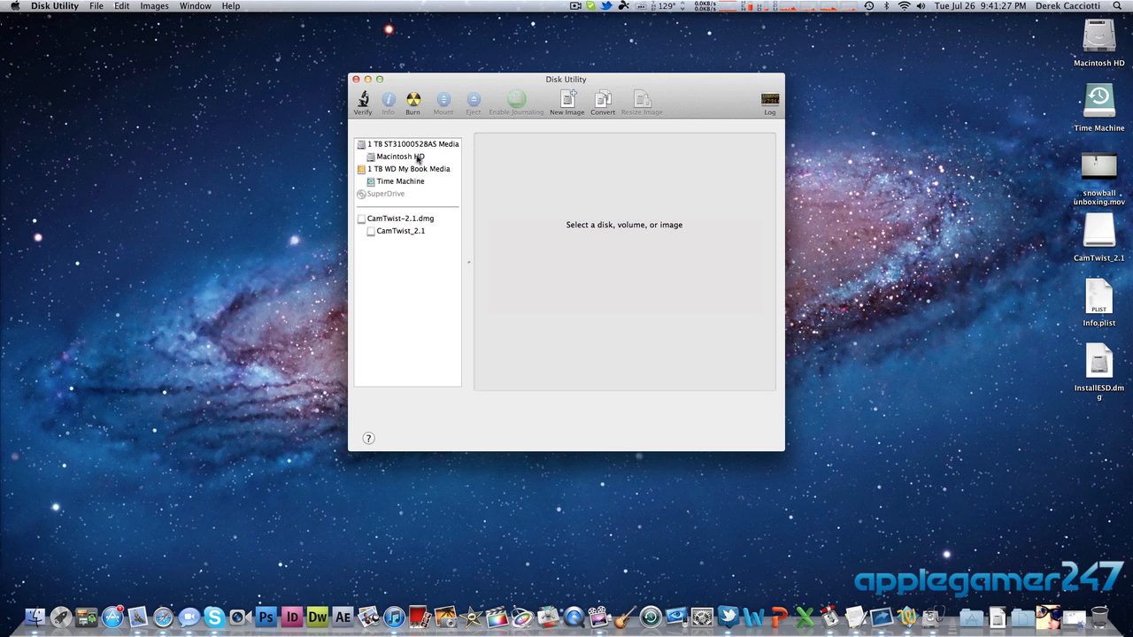
pyautogui.moveTo(412, 200)
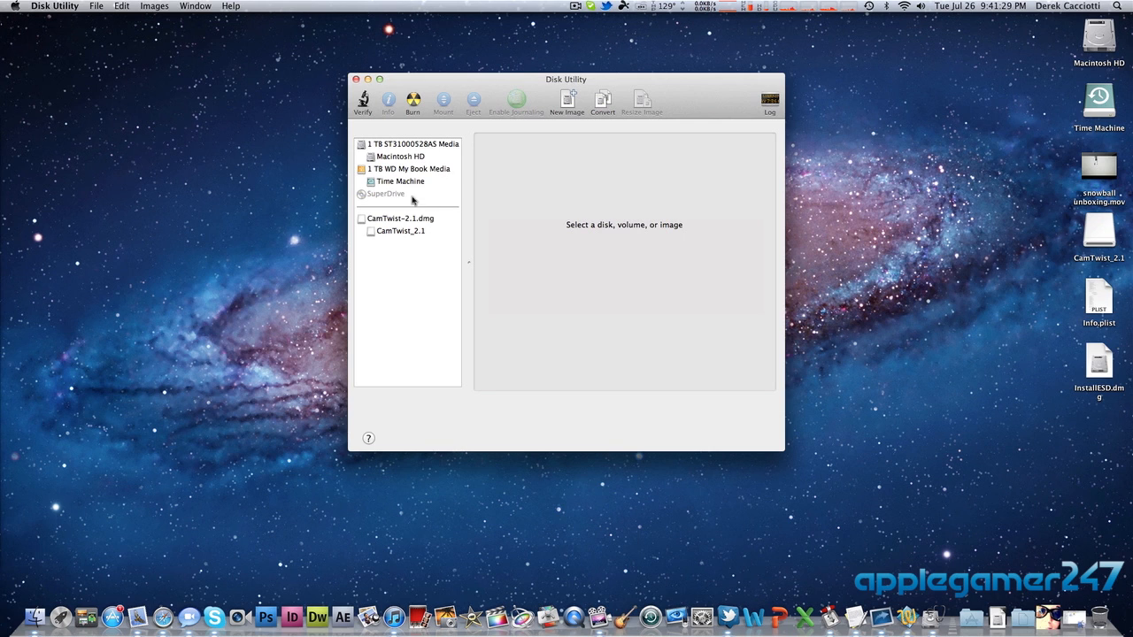
pyautogui.moveTo(423, 219)
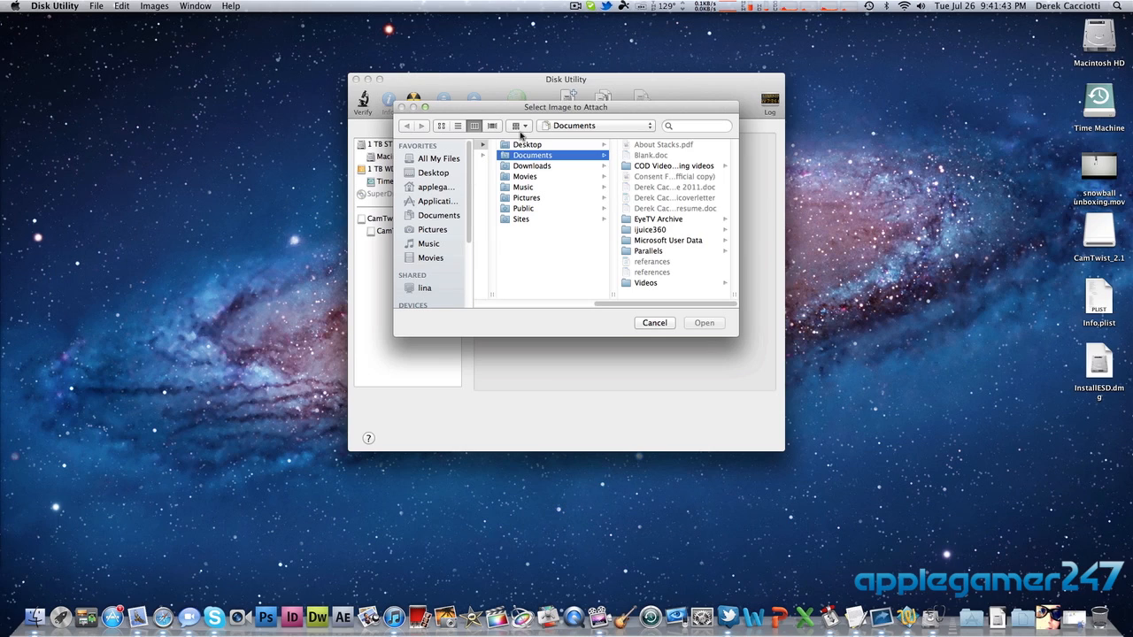
# Open InstallESD.dmg from the Desktop, skip verification, and select the image in the list.
pyautogui.click(527, 145)
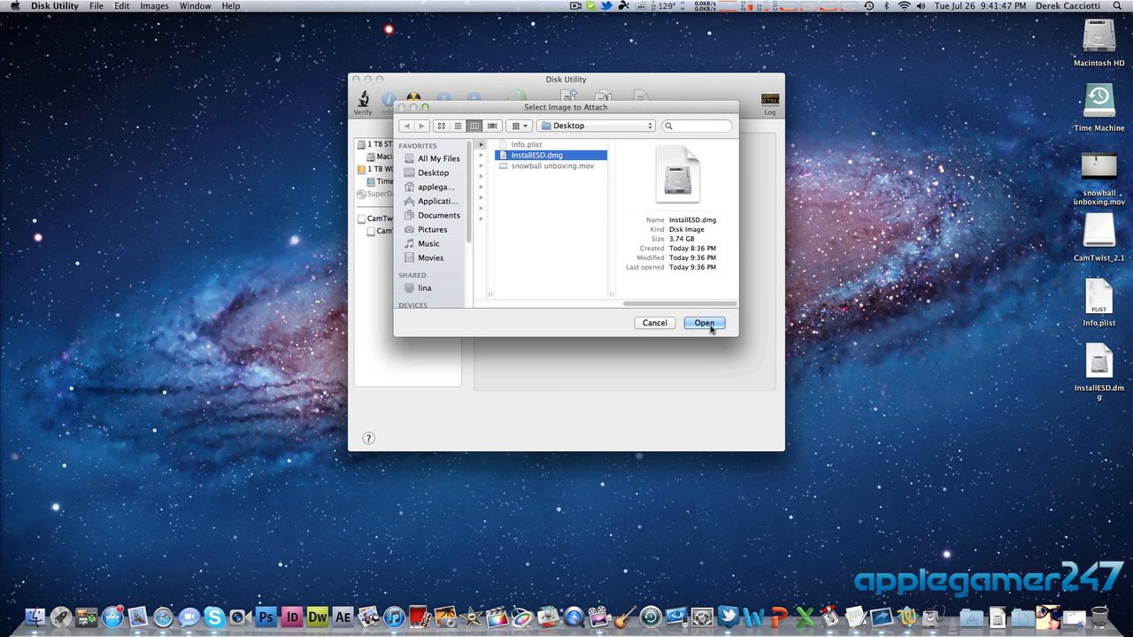
pyautogui.click(704, 322)
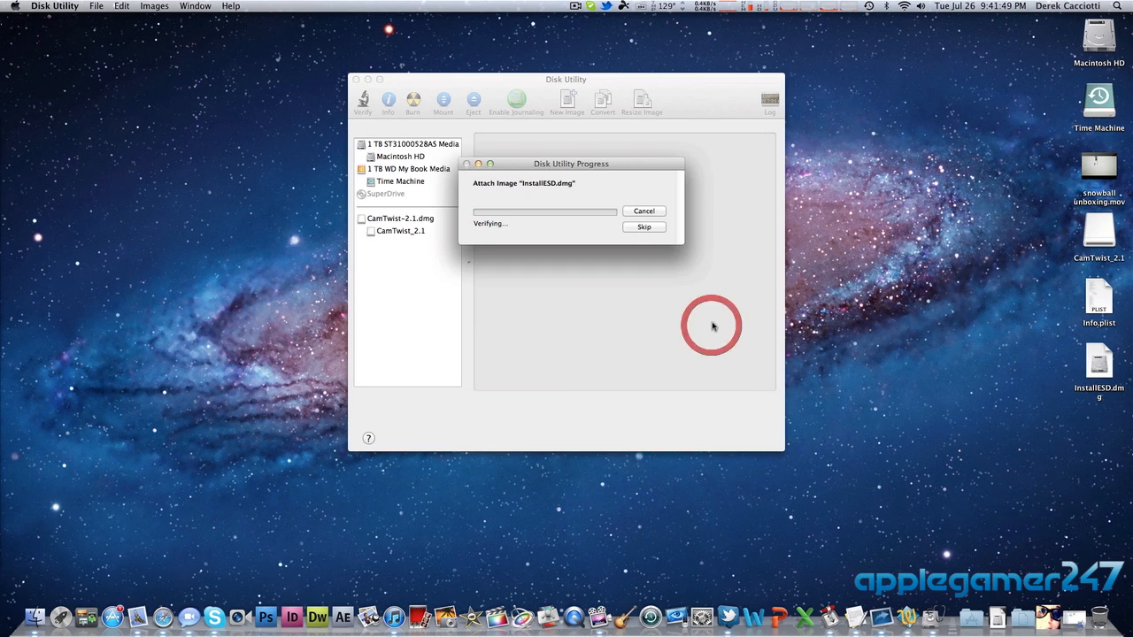
pyautogui.click(643, 226)
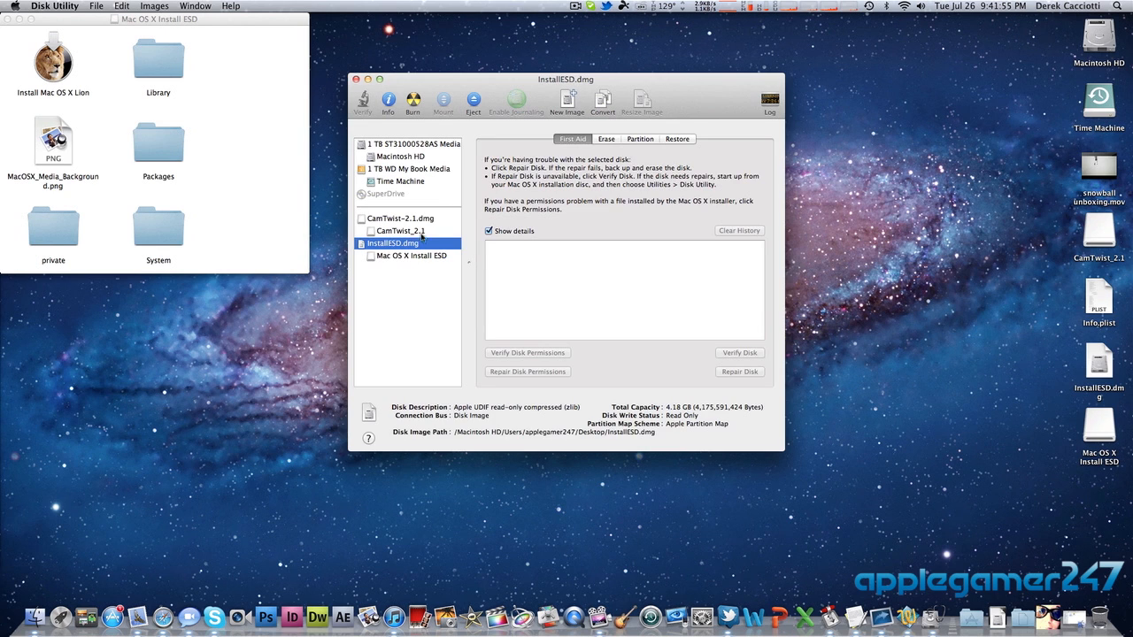
pyautogui.moveTo(427, 220)
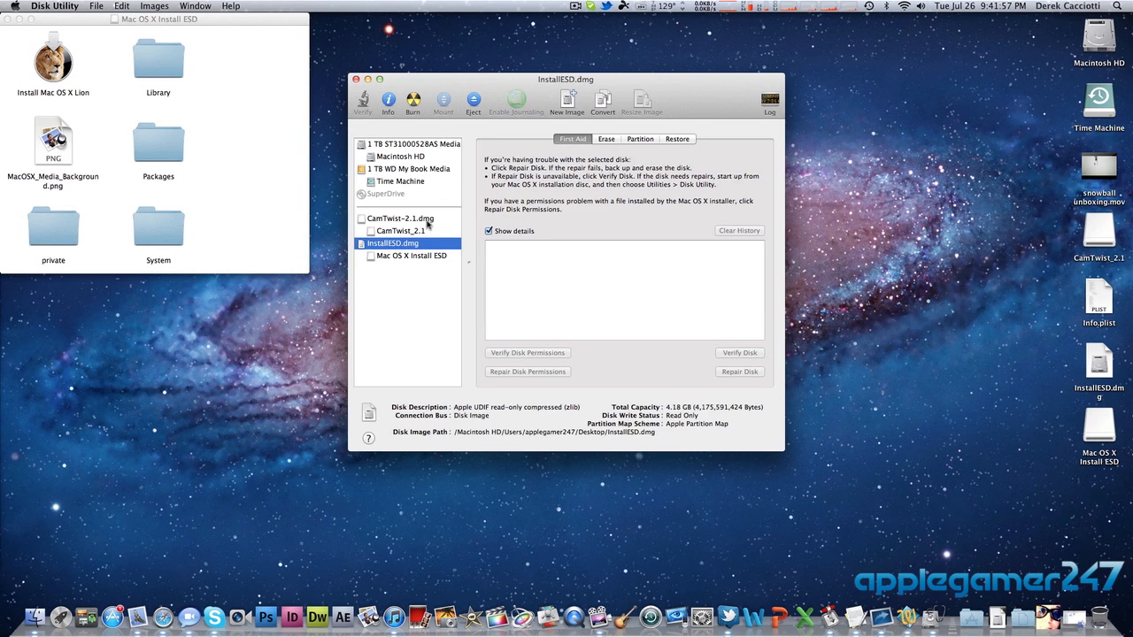
pyautogui.click(413, 256)
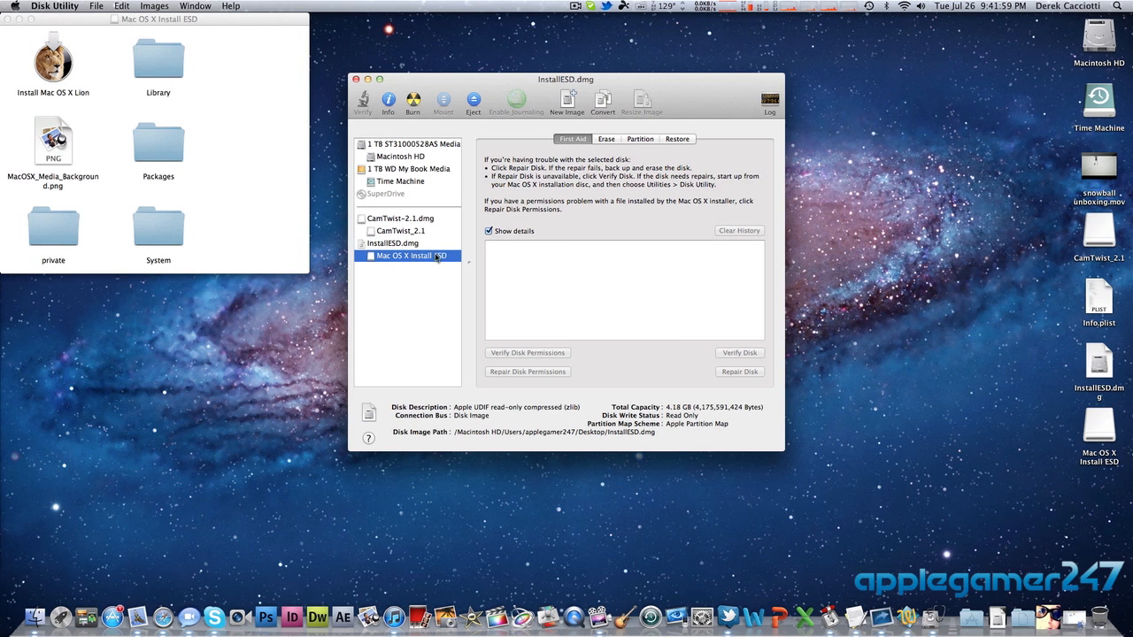
pyautogui.click(394, 242)
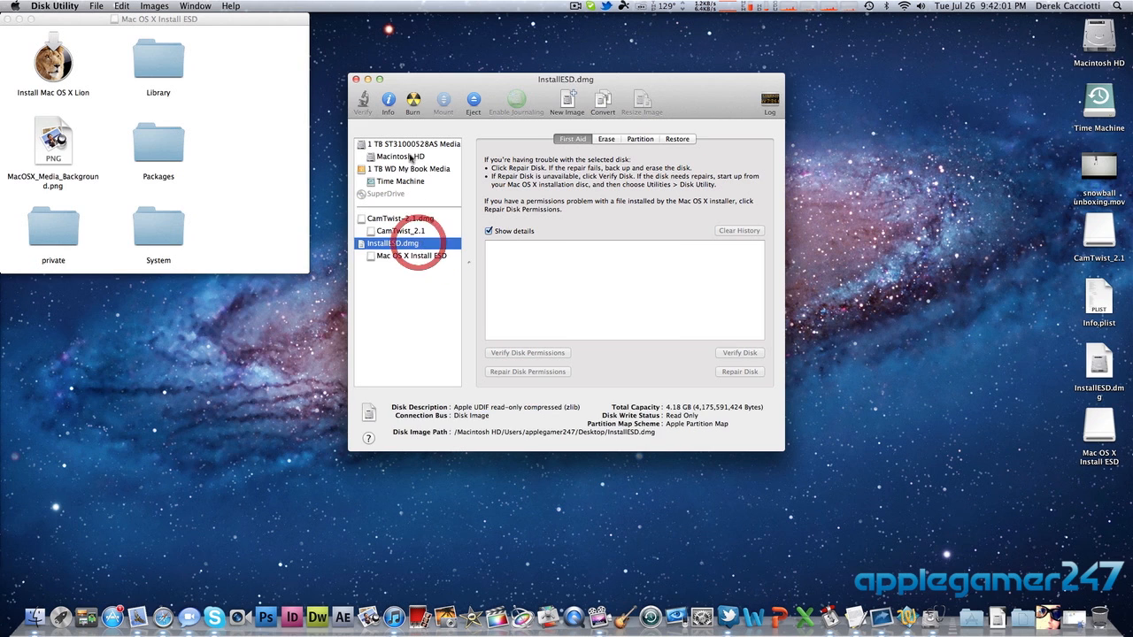
# Start burning the selected InstallESD.dmg image to a disc.
pyautogui.click(414, 100)
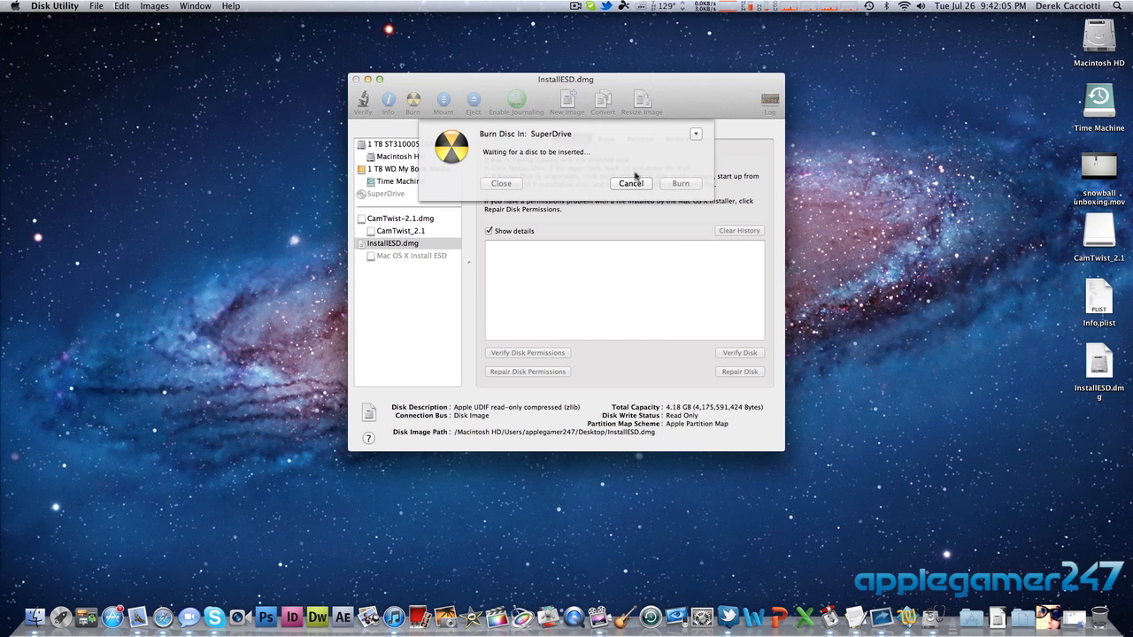
pyautogui.moveTo(609, 139)
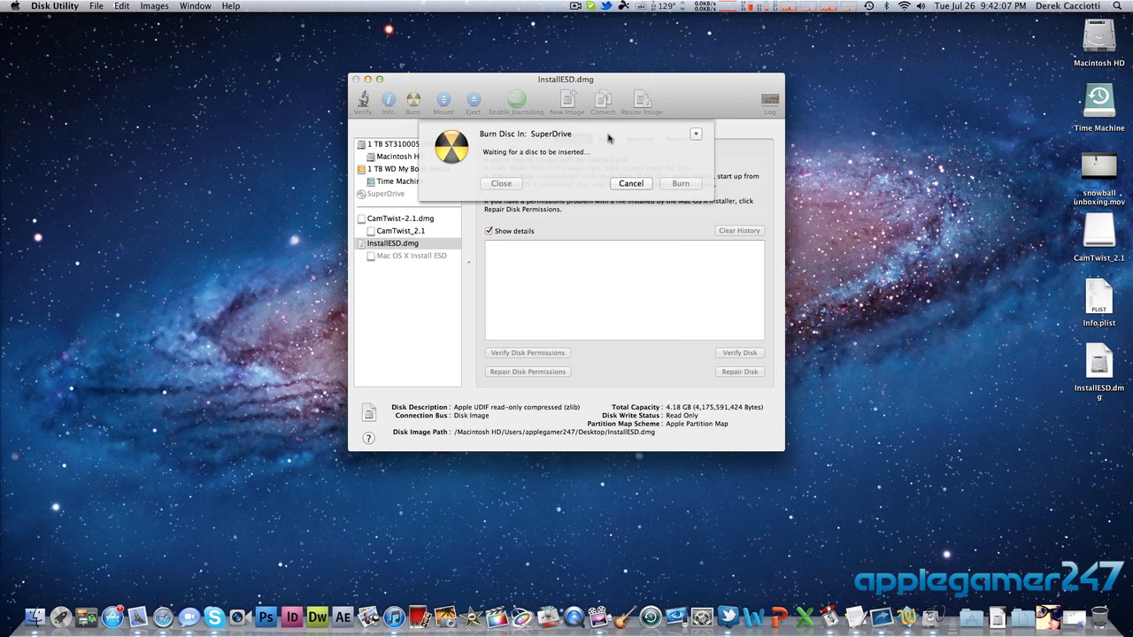